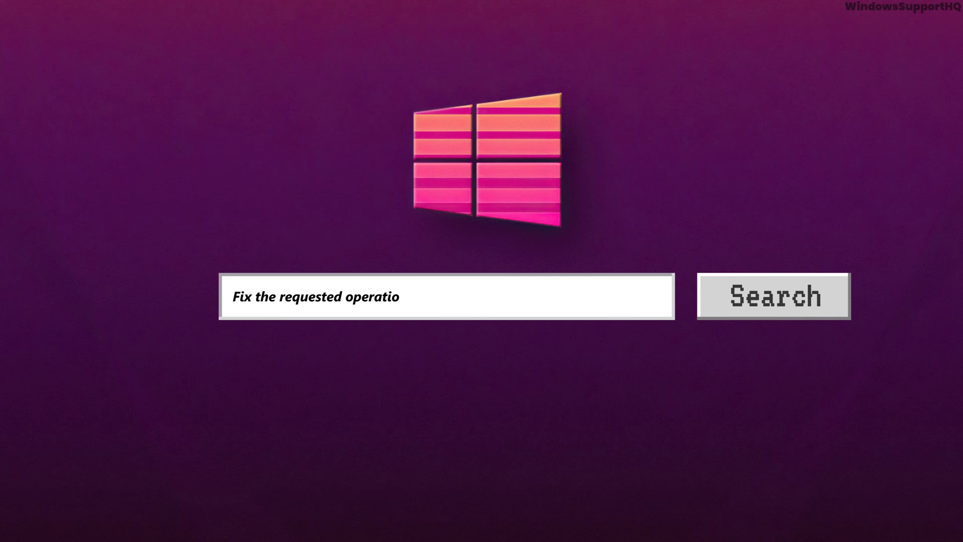
- Reach the Security and Maintenance page from the full list of Control Panel items
type("n requires elevation error")
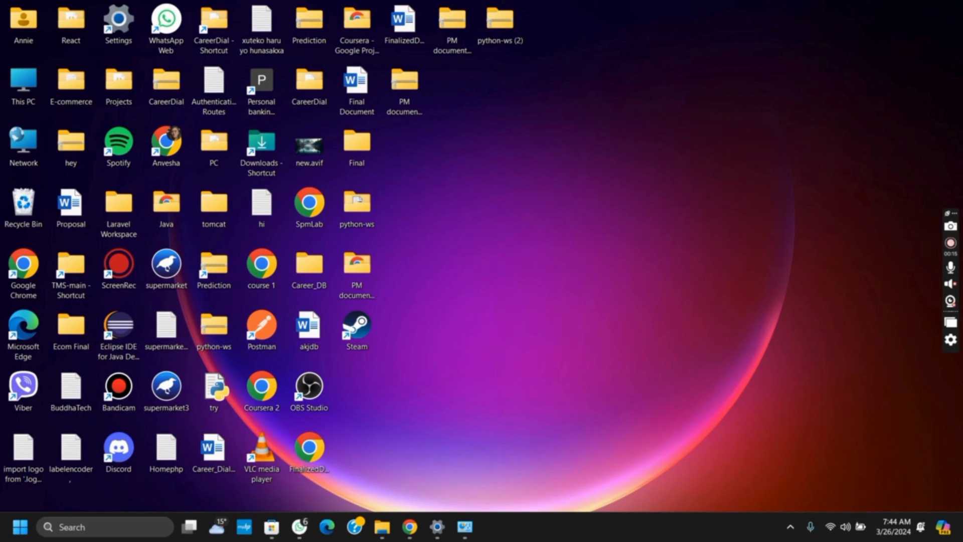
mouse_move(89, 522)
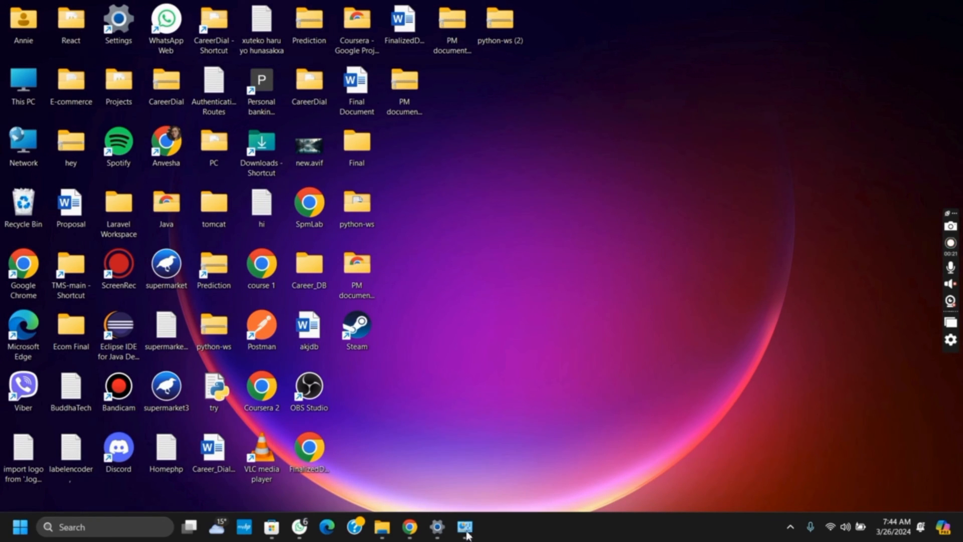
left_click(464, 526)
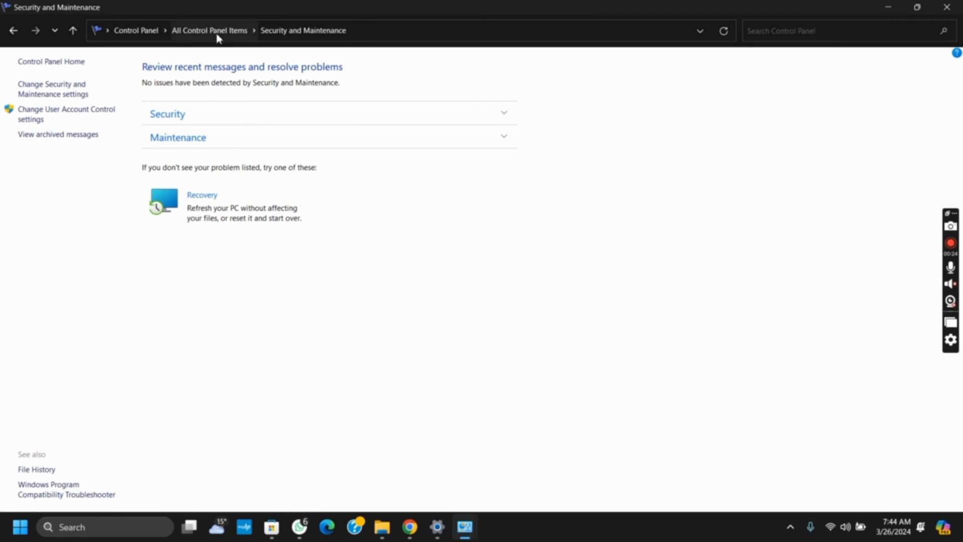
left_click(209, 30)
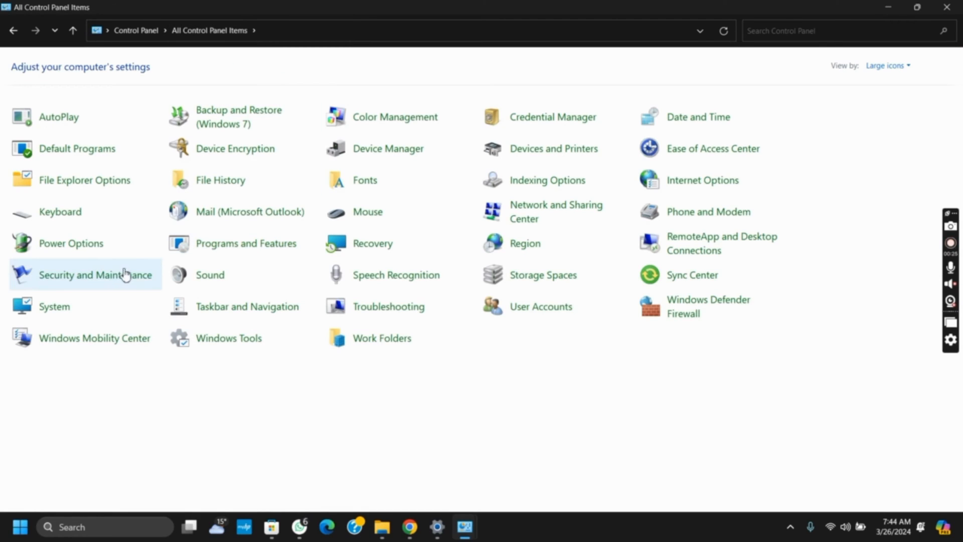
left_click(95, 275)
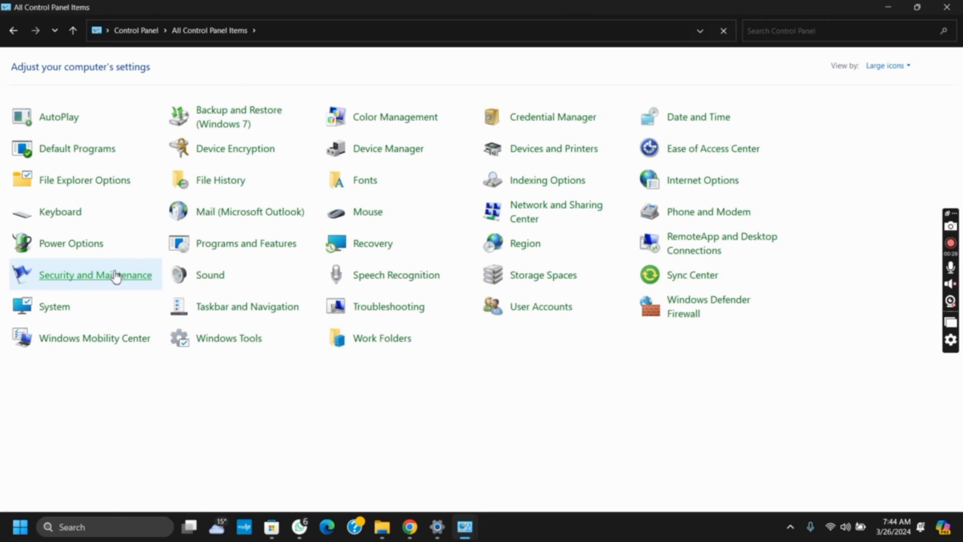
left_click(96, 275)
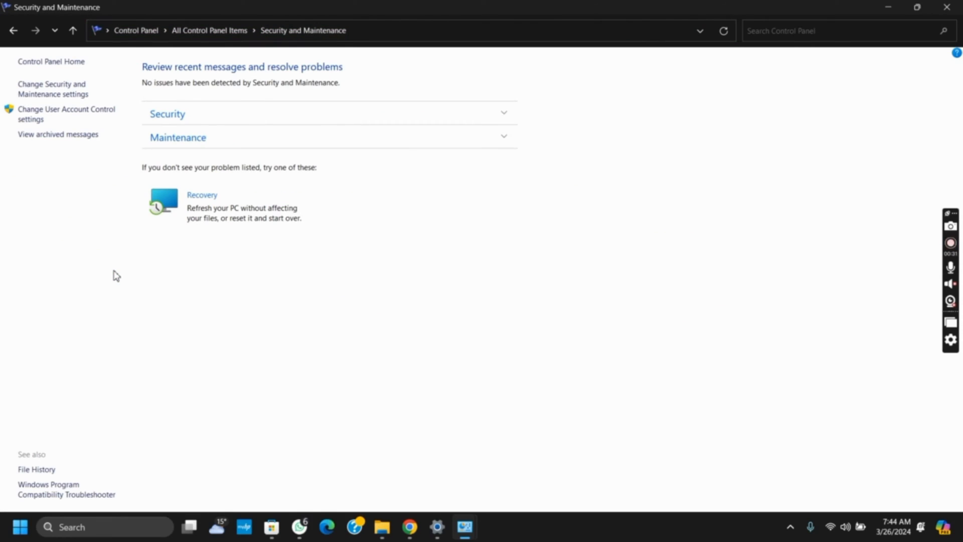
mouse_move(73, 109)
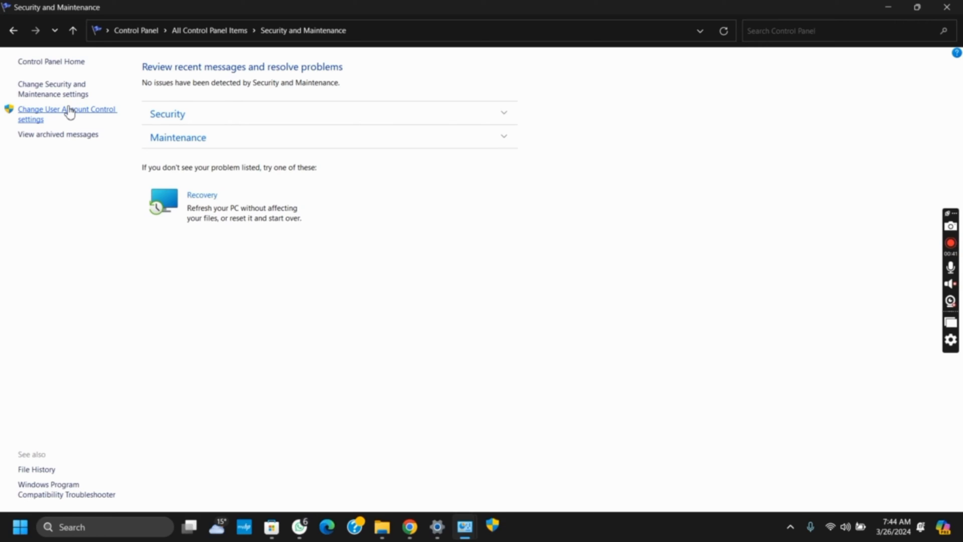
mouse_move(411, 404)
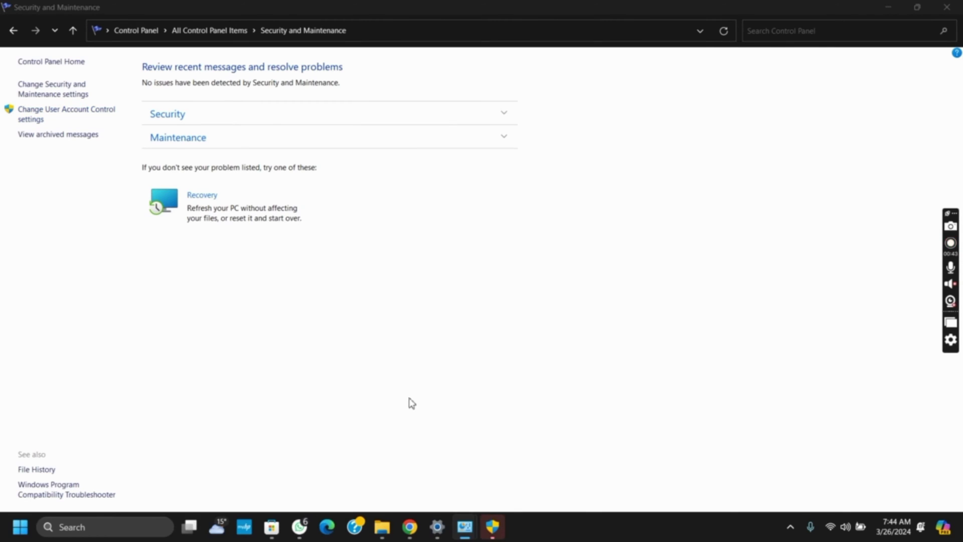
- Confirm the Always notify level with OK, closing User Account Control Settings
left_click(66, 113)
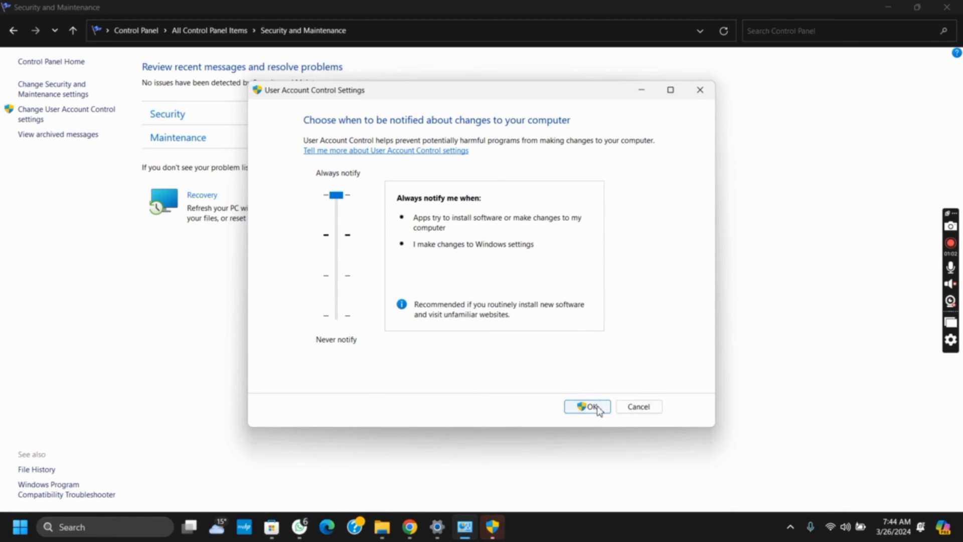
left_click(587, 406)
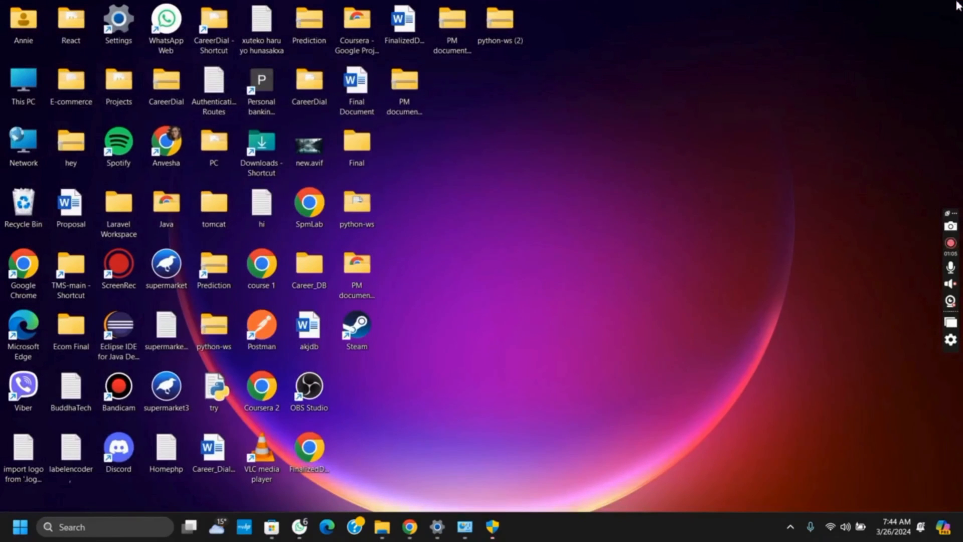
mouse_move(481, 466)
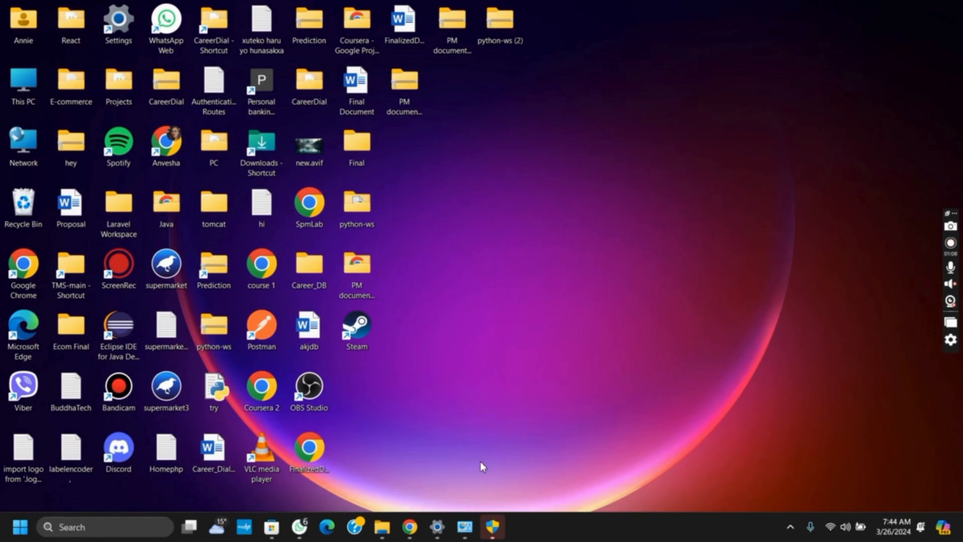
mouse_move(547, 428)
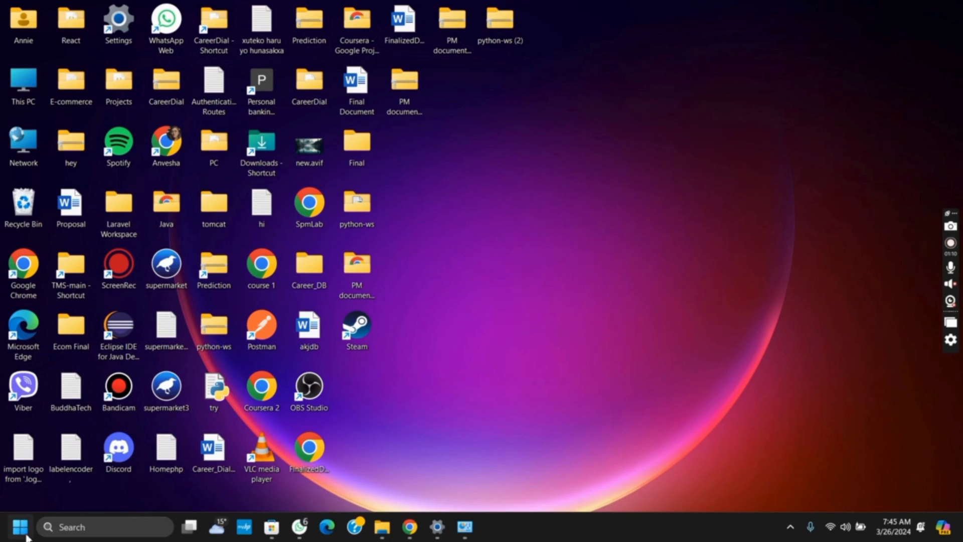
right_click(20, 527)
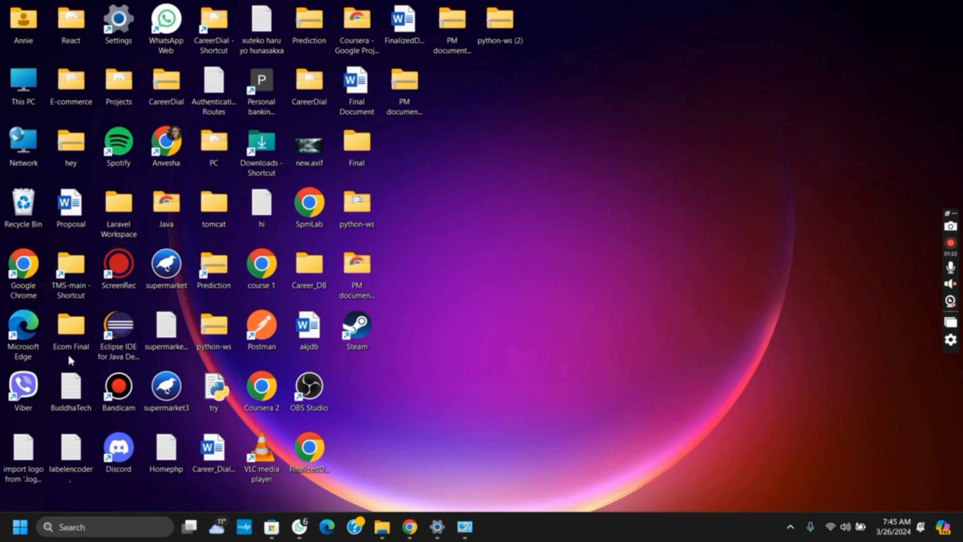
mouse_move(404, 380)
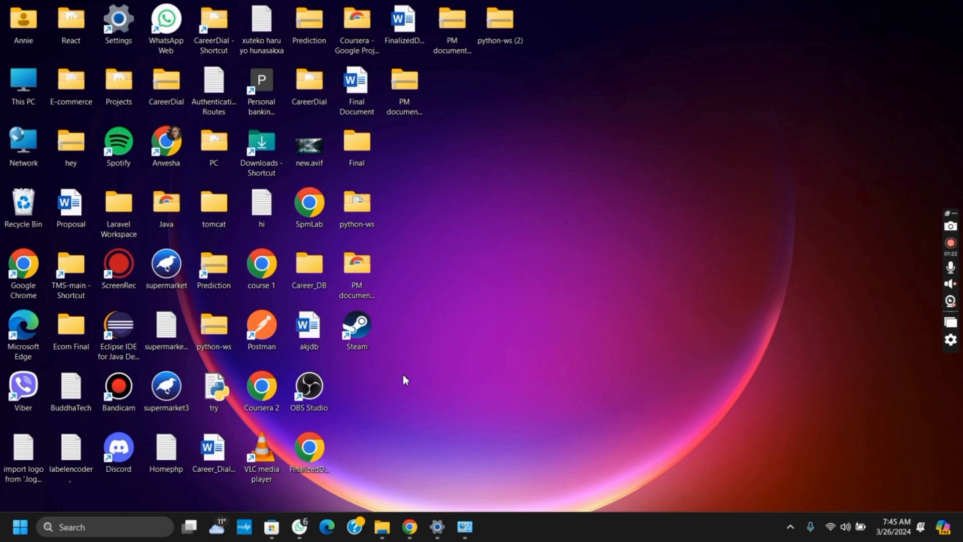